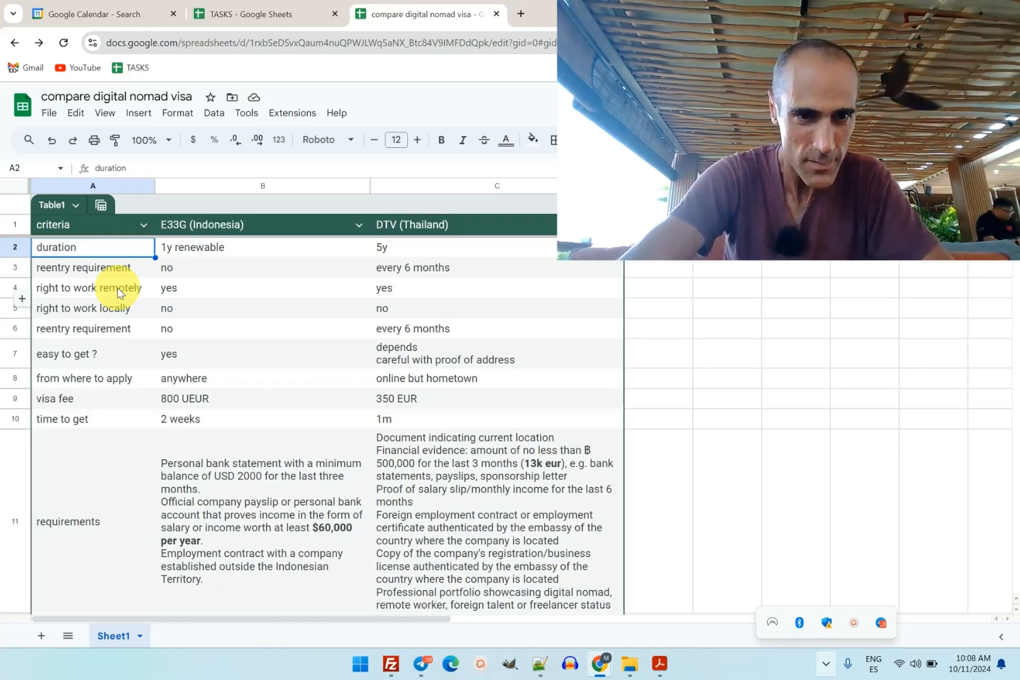
pyautogui.click(65, 353)
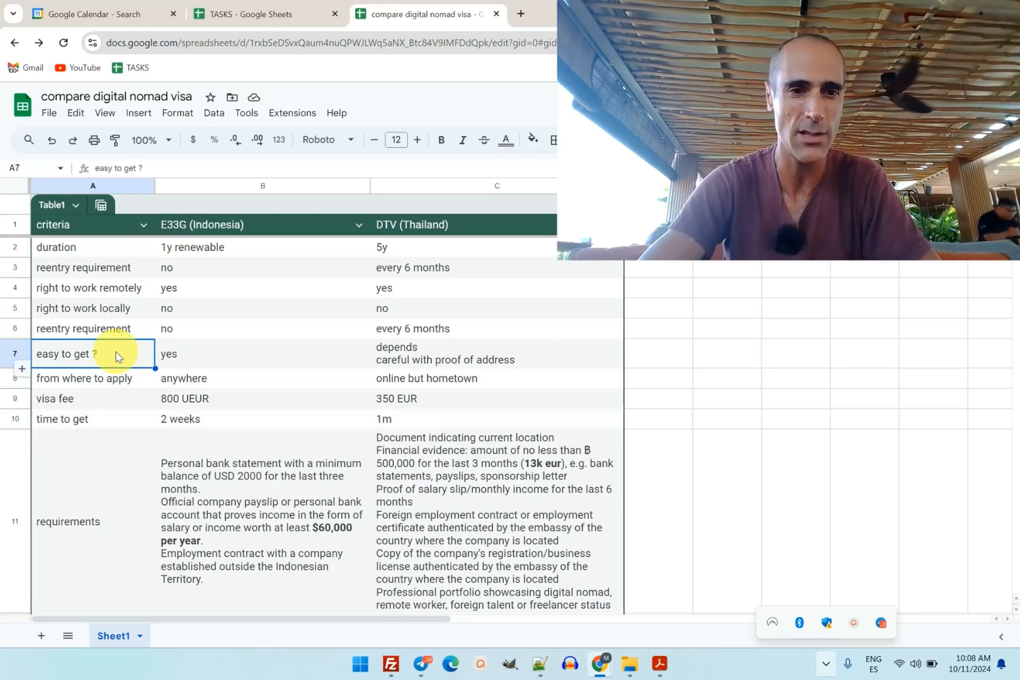
pyautogui.click(85, 378)
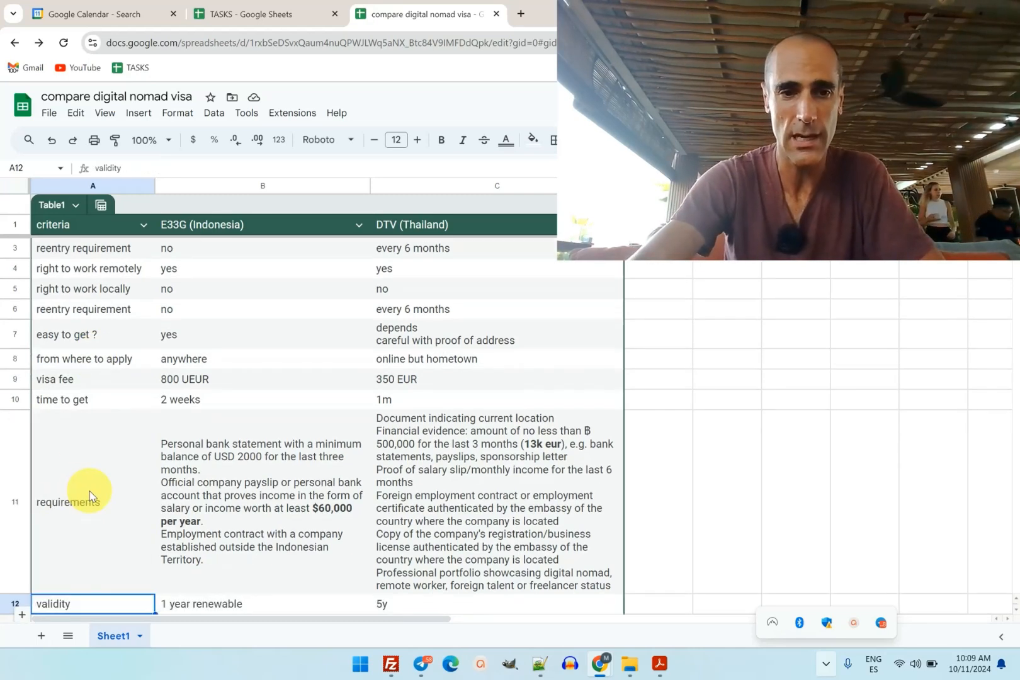
pyautogui.scroll(-3)
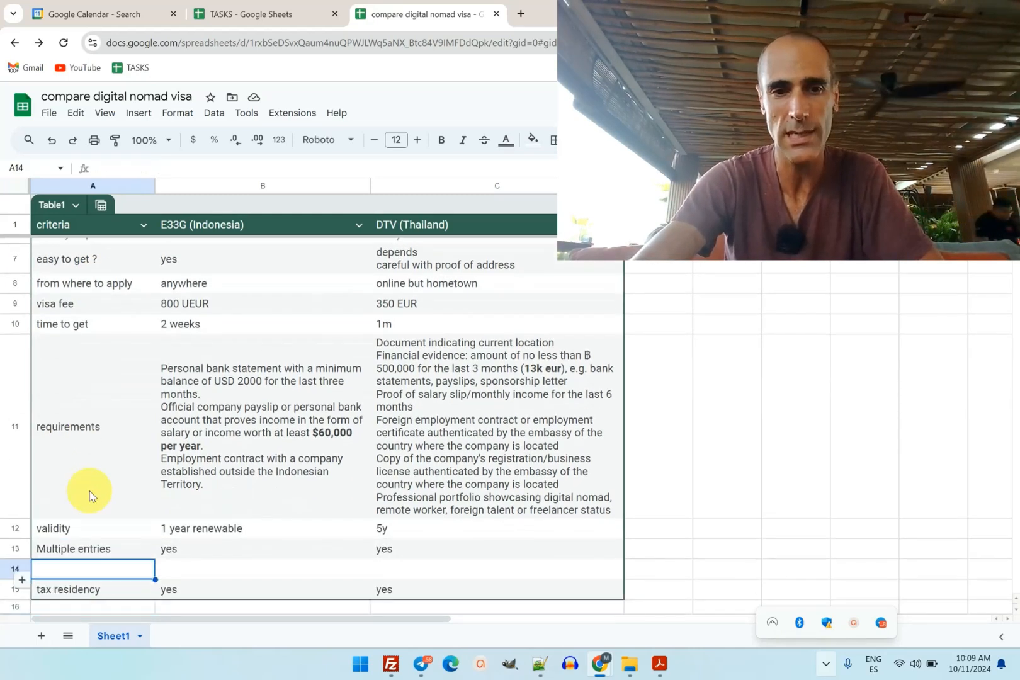
pyautogui.click(262, 426)
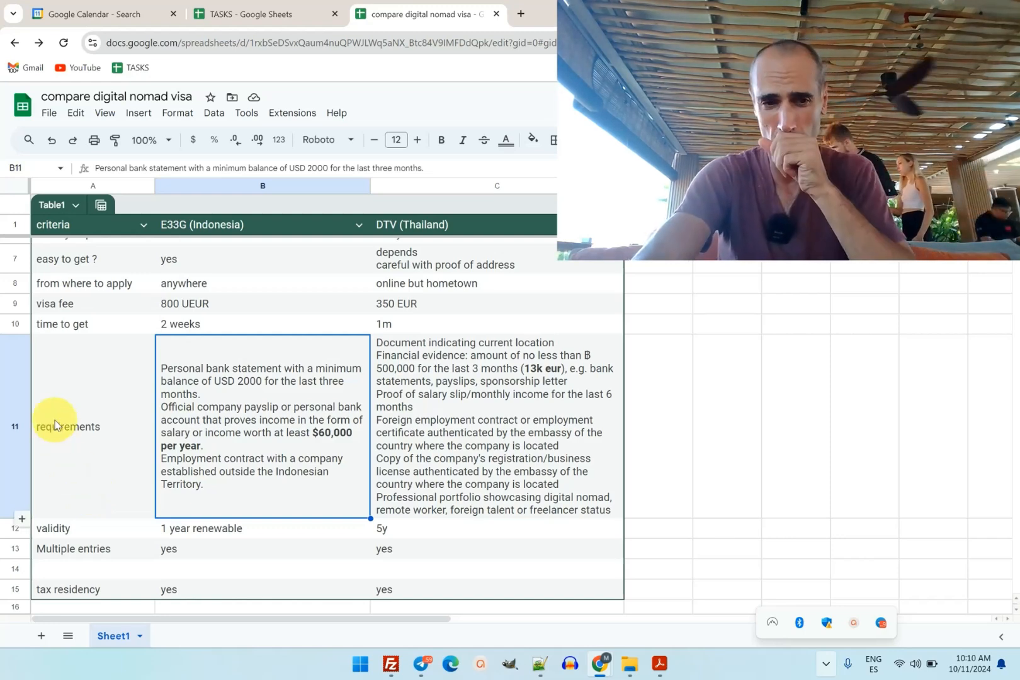
pyautogui.click(209, 528)
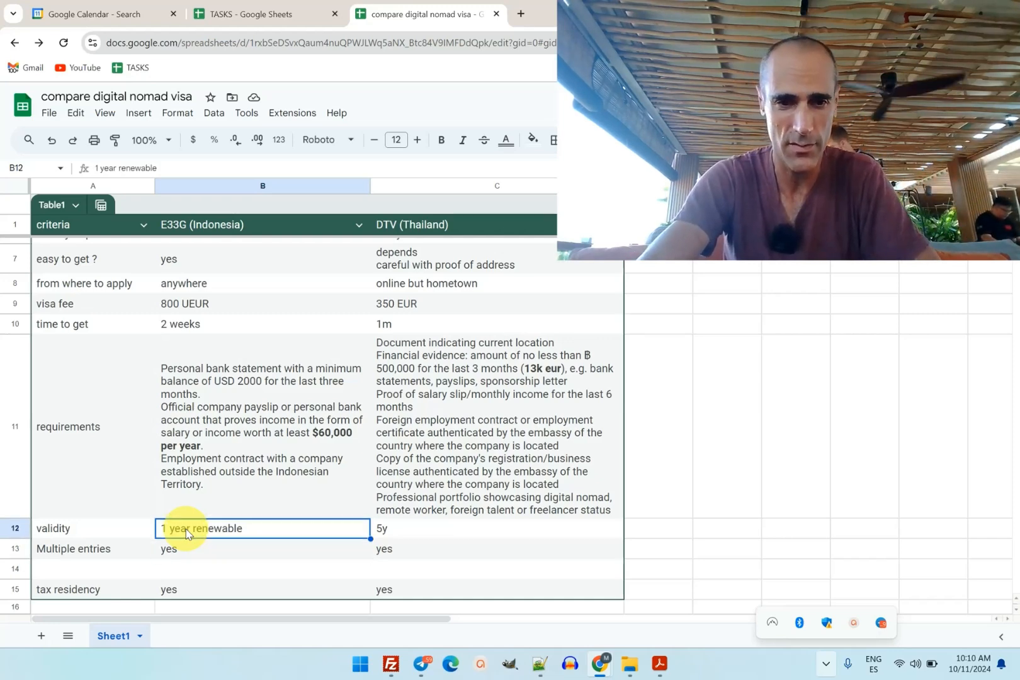
pyautogui.click(496, 528)
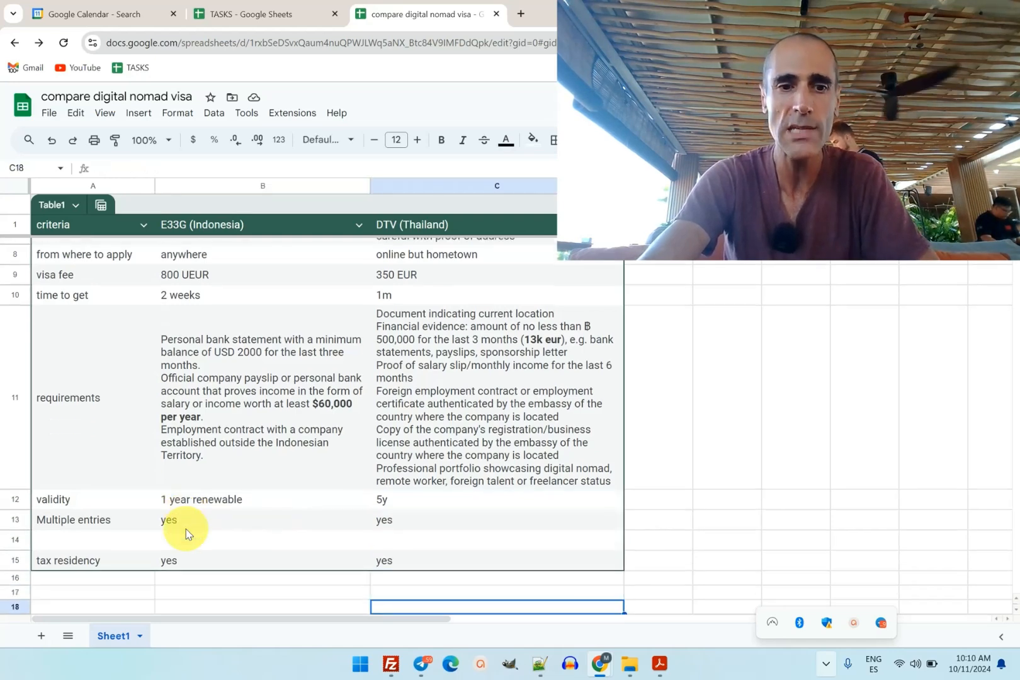
pyautogui.click(496, 560)
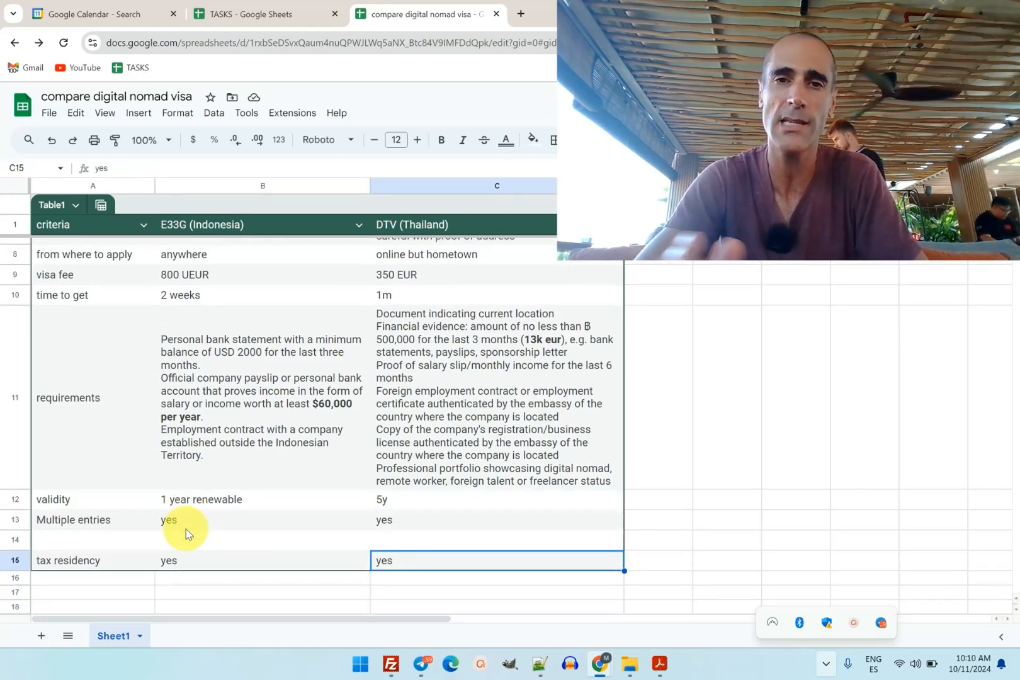